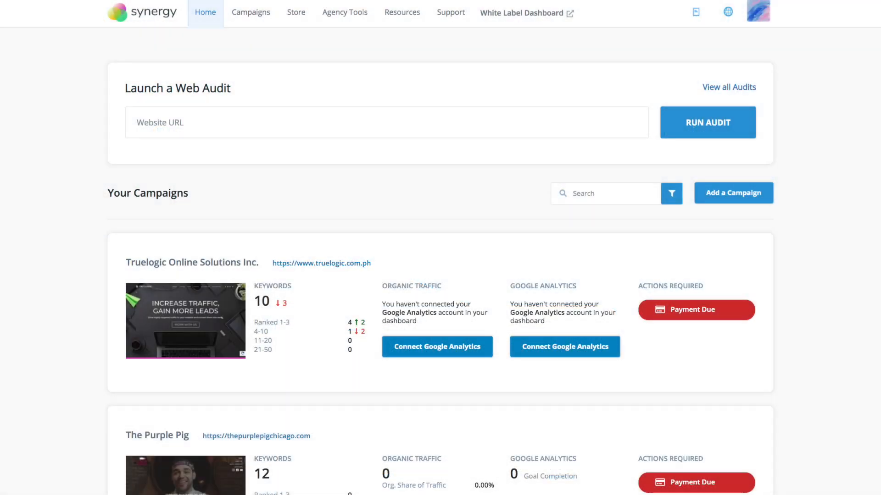
{"action": "left_click", "coordinate": [708, 123]}
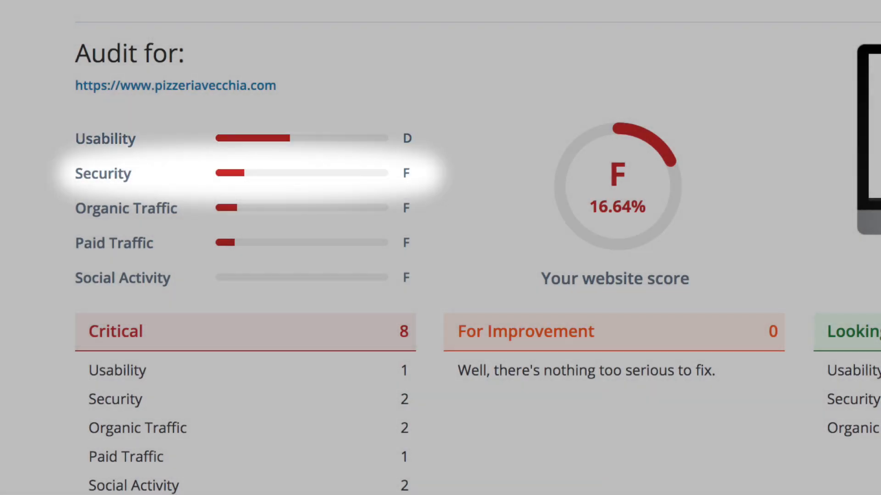
{"action": "mouse_move", "coordinate": [122, 278]}
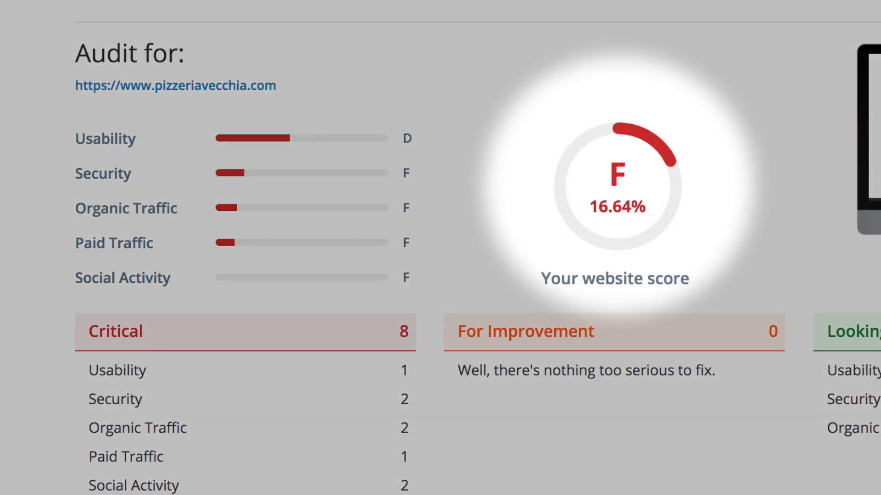
{"action": "scroll", "scroll_direction": "down", "scroll_amount": 3}
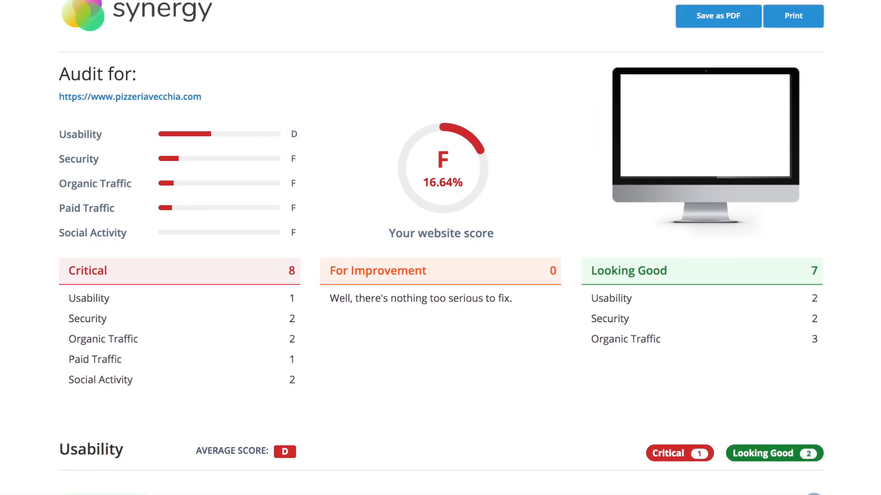
{"action": "scroll", "scroll_direction": "down", "scroll_amount": 3}
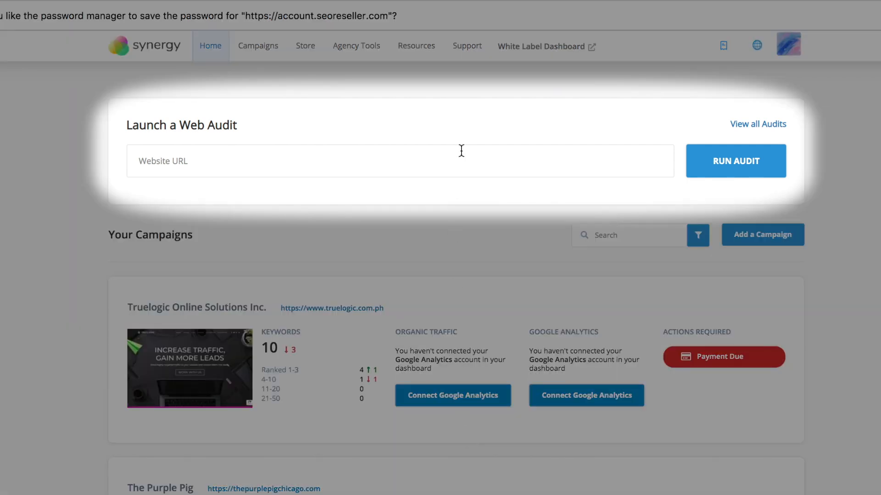
{"action": "left_click", "coordinate": [735, 160]}
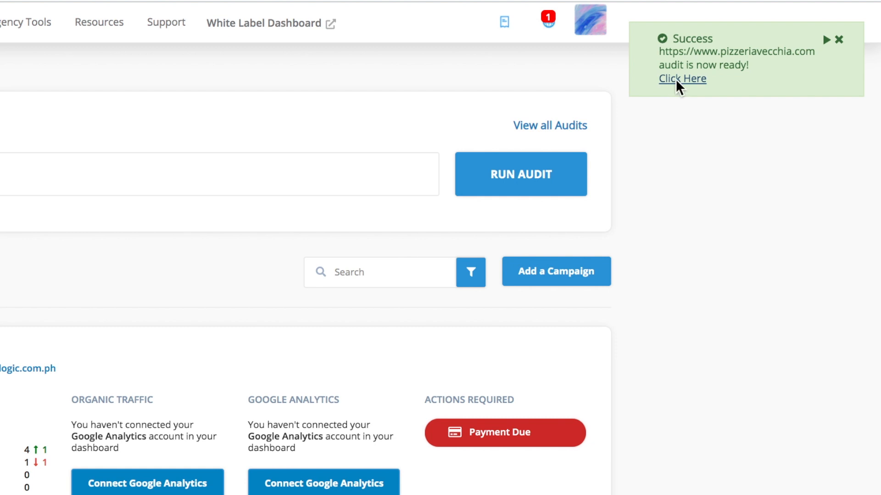
From All Audits, send the newest pizzeriavecchia.com audit by email with subject "Here's your Web Audit"
{"action": "left_click", "coordinate": [682, 79]}
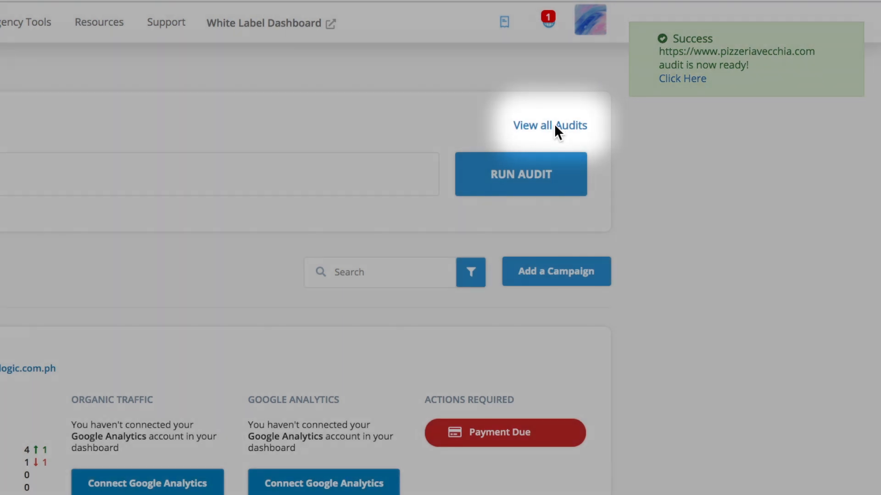
{"action": "left_click", "coordinate": [552, 125]}
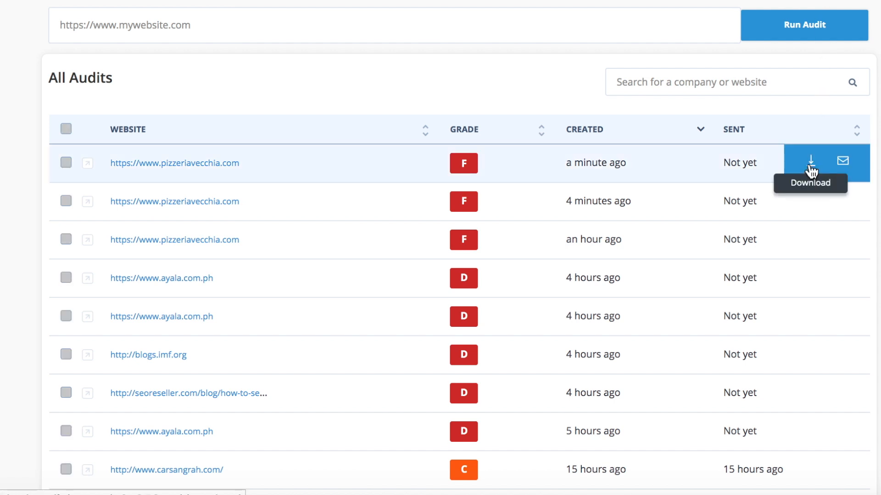
{"action": "mouse_move", "coordinate": [843, 161]}
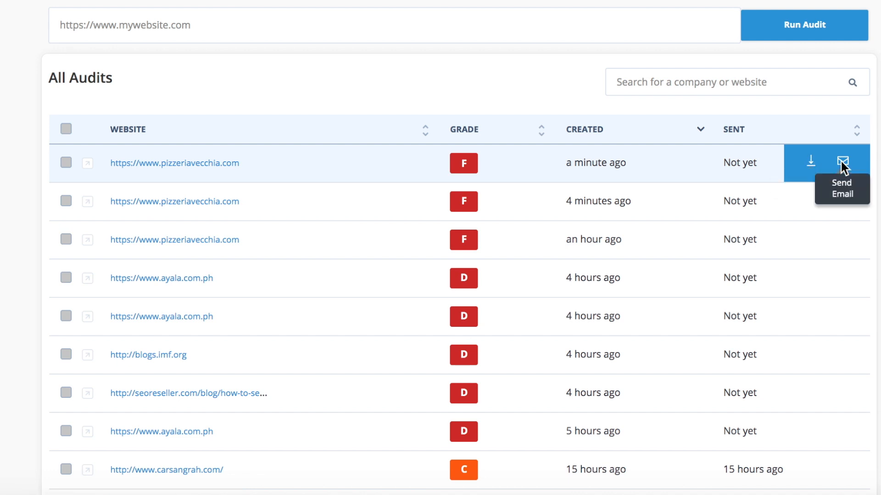
{"action": "left_click", "coordinate": [841, 163]}
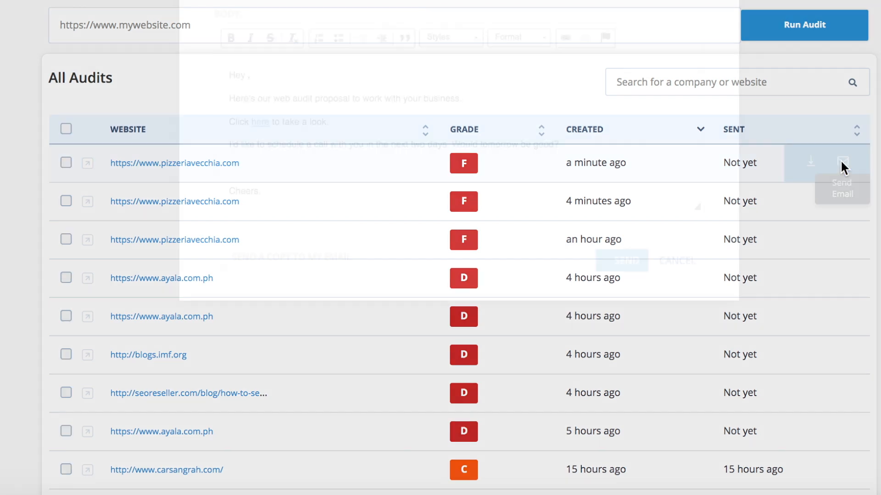
{"action": "left_click", "coordinate": [843, 161]}
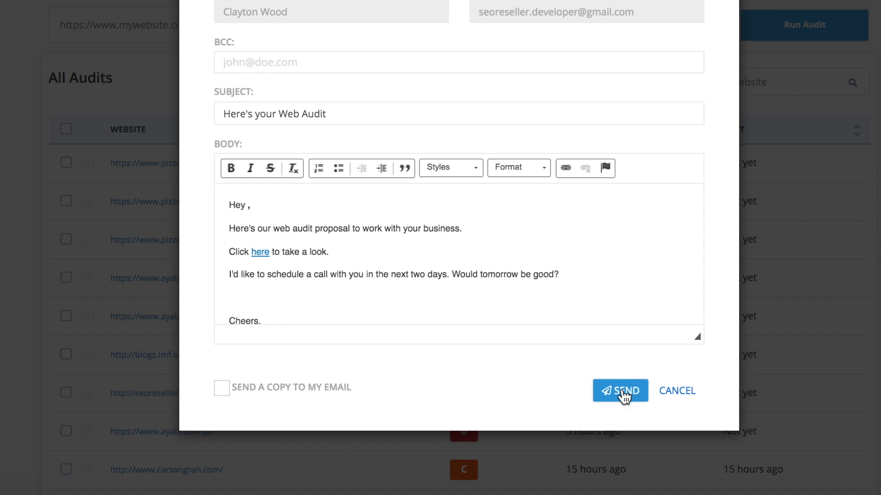
{"action": "left_click", "coordinate": [620, 391]}
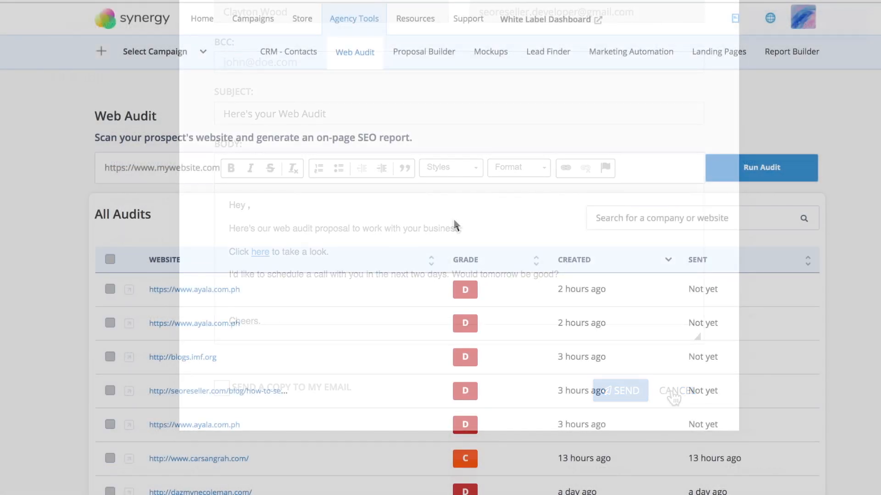
Go to the Agency Tools overview listing Mockups, Proposal Builder, SEO Audit and Lead Finder
{"action": "left_click", "coordinate": [675, 391]}
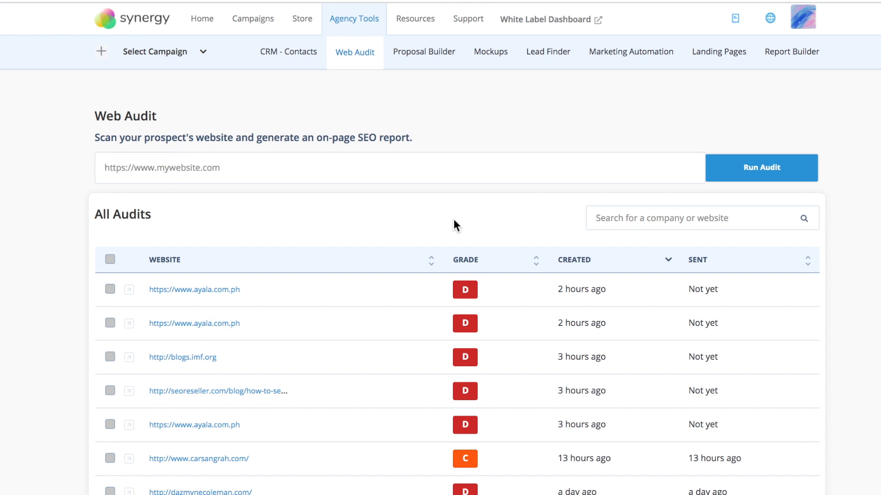
{"action": "mouse_move", "coordinate": [439, 221]}
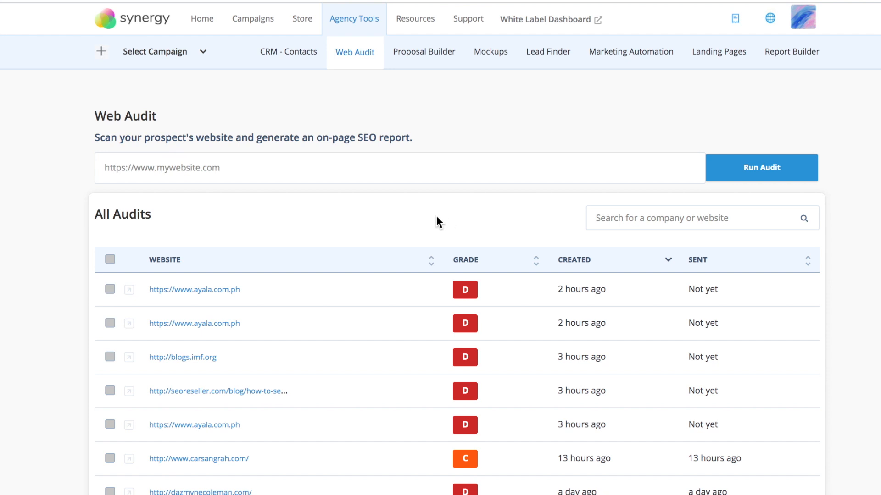
{"action": "left_click", "coordinate": [354, 19]}
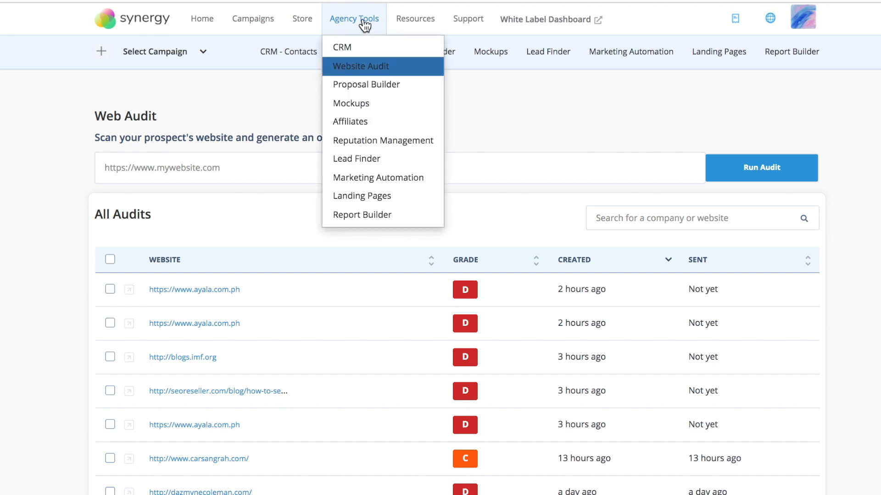
{"action": "left_click", "coordinate": [354, 18]}
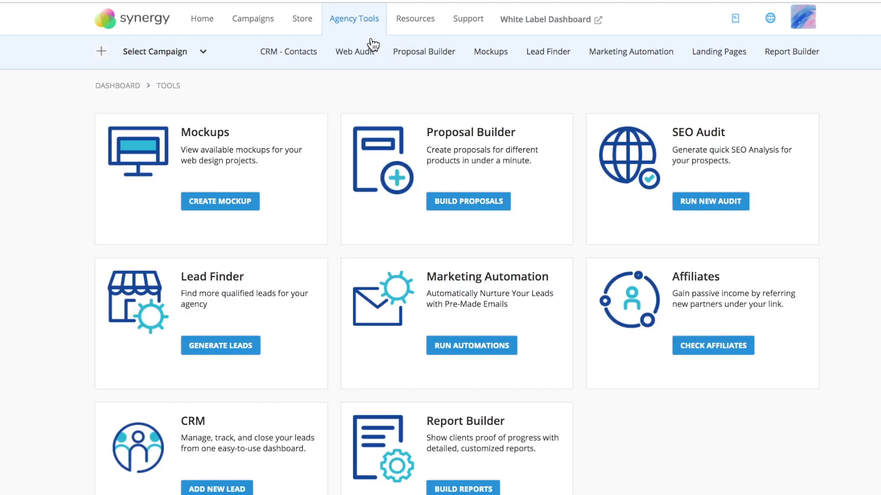